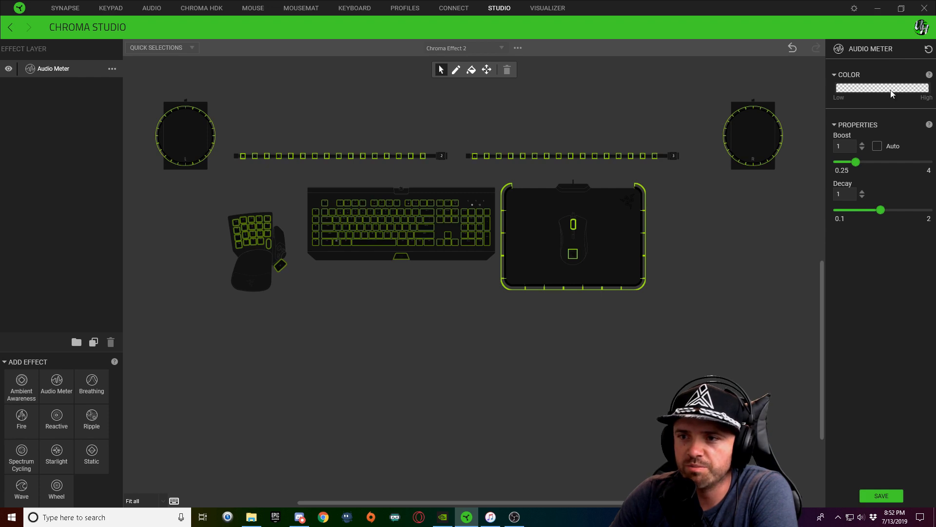
mouse_move(782, 97)
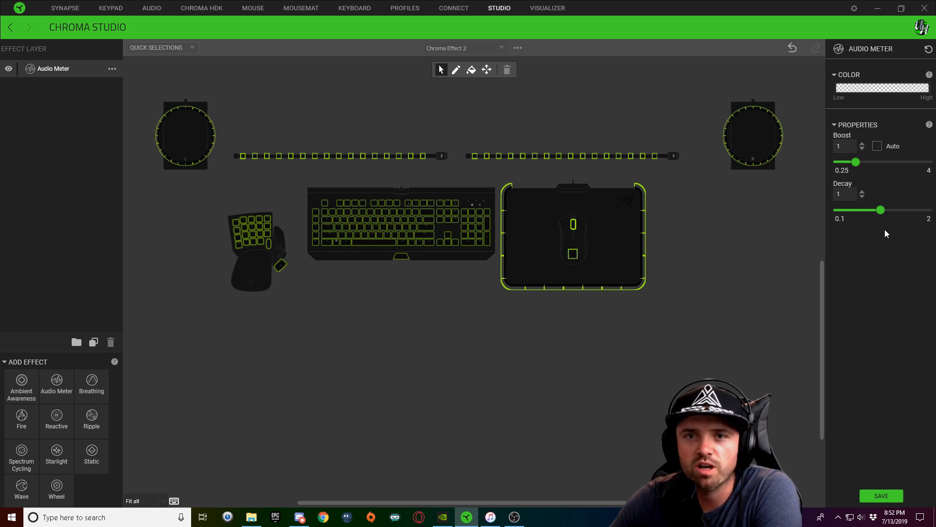
mouse_move(873, 146)
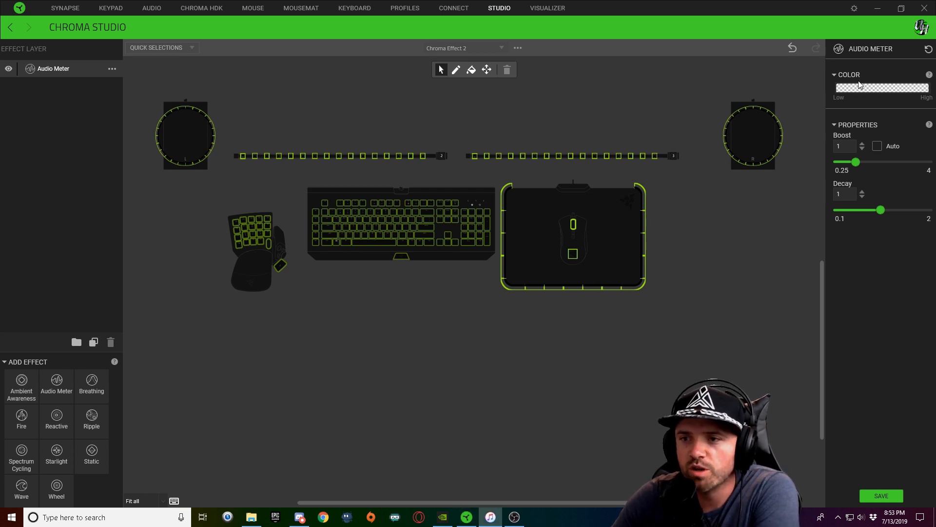
Open the Audio Meter colour gradient to apply a rainbow gradient, with boost 0.75.
click(882, 88)
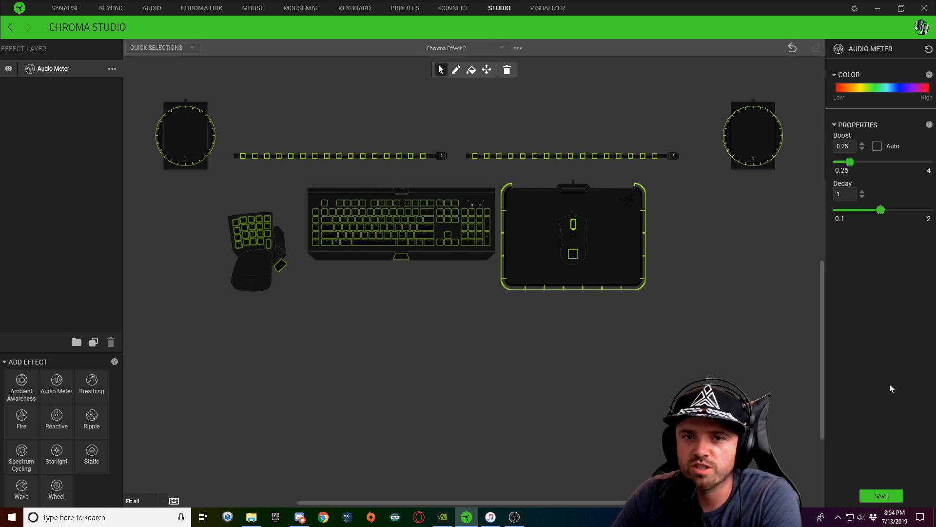
mouse_move(912, 391)
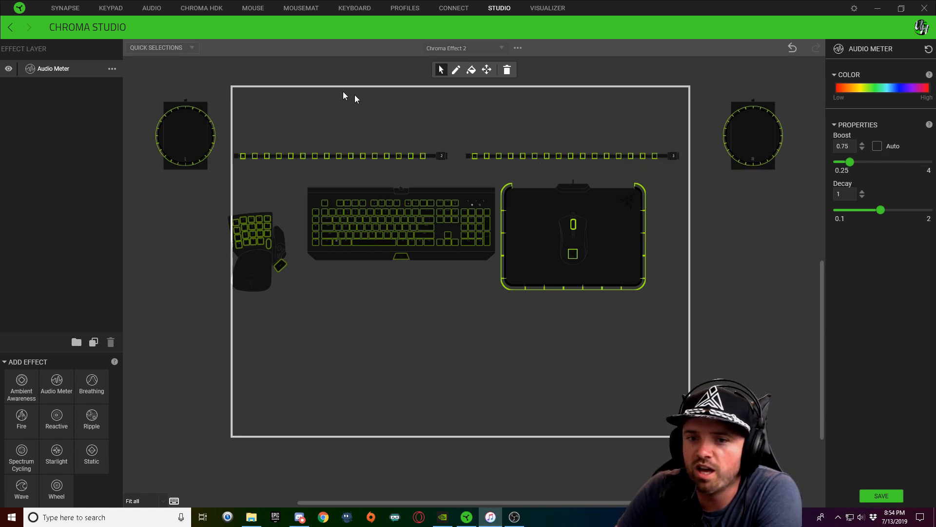
Bring up the iTunes library and play Motion_Sickness.
click(490, 516)
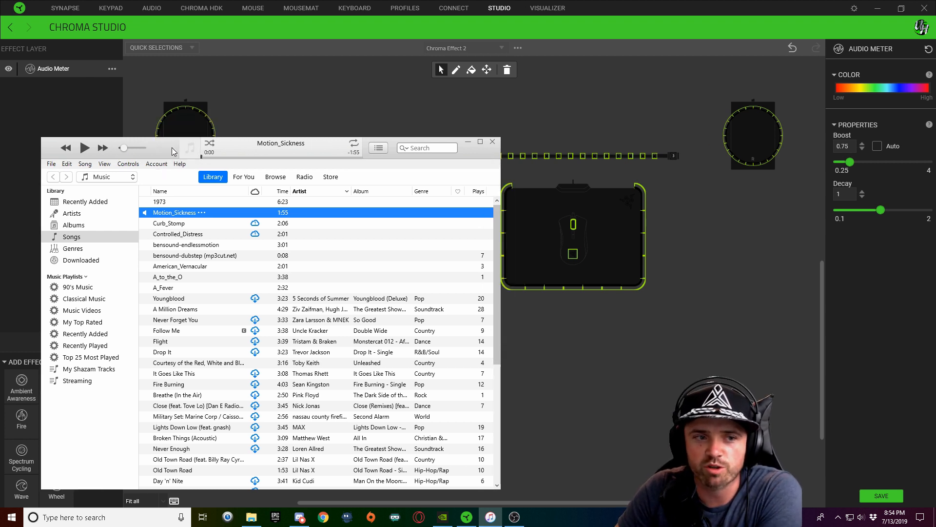
click(85, 147)
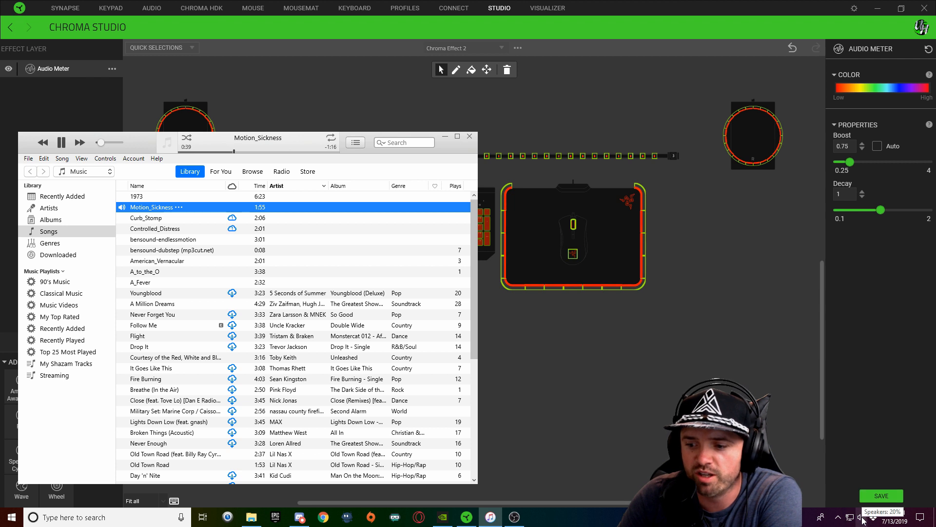
Drag the taskbar speaker volume from 20 up to about 87.
click(862, 516)
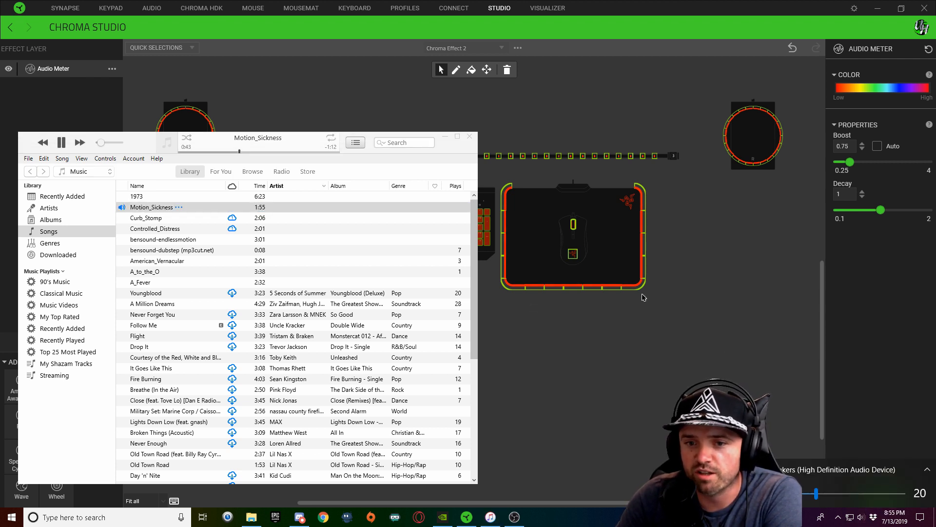
drag(816, 493, 851, 493)
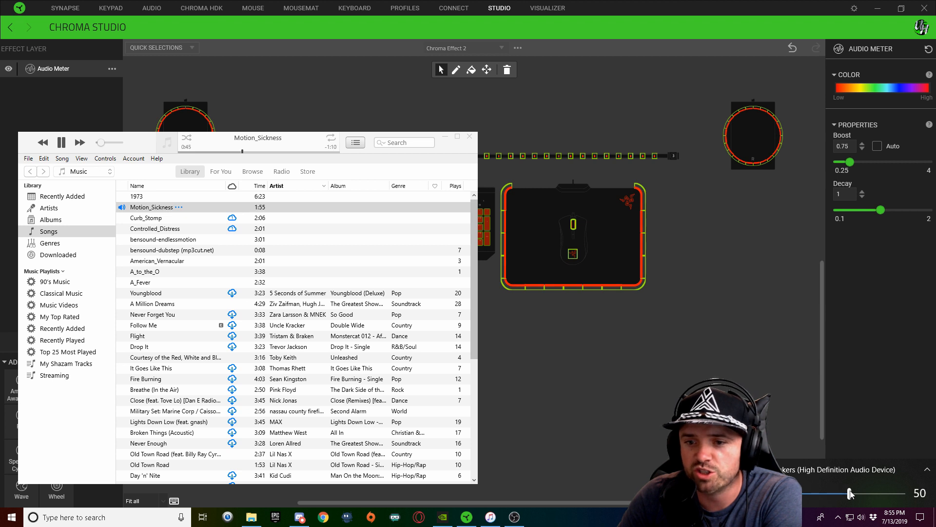
drag(849, 493, 905, 493)
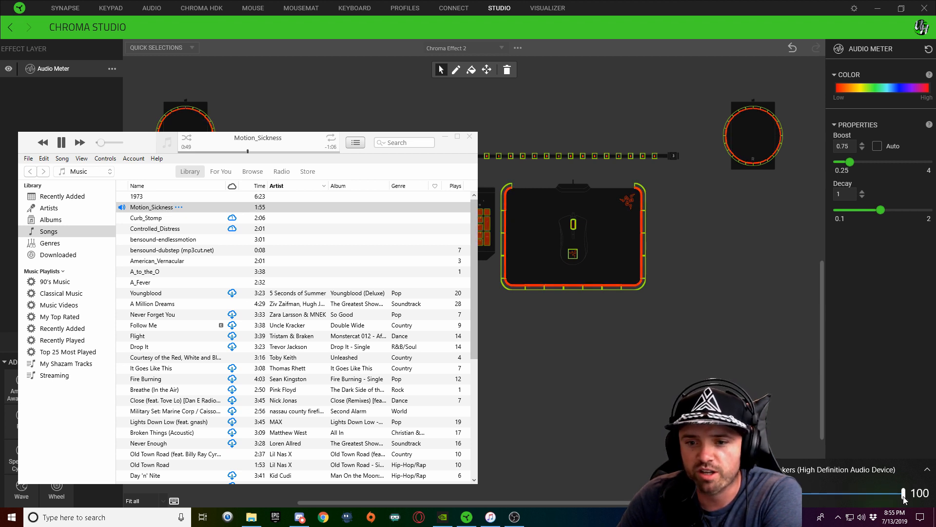
drag(903, 494, 889, 494)
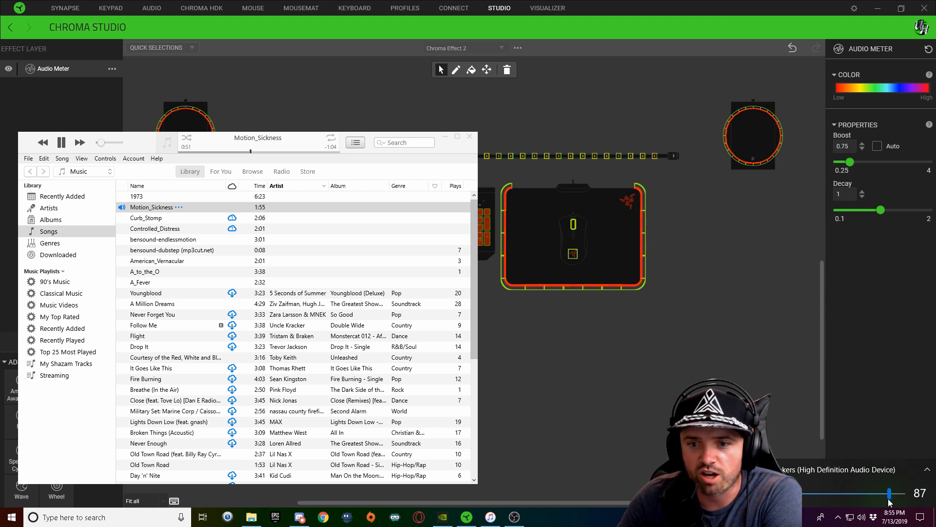
drag(889, 493, 827, 493)
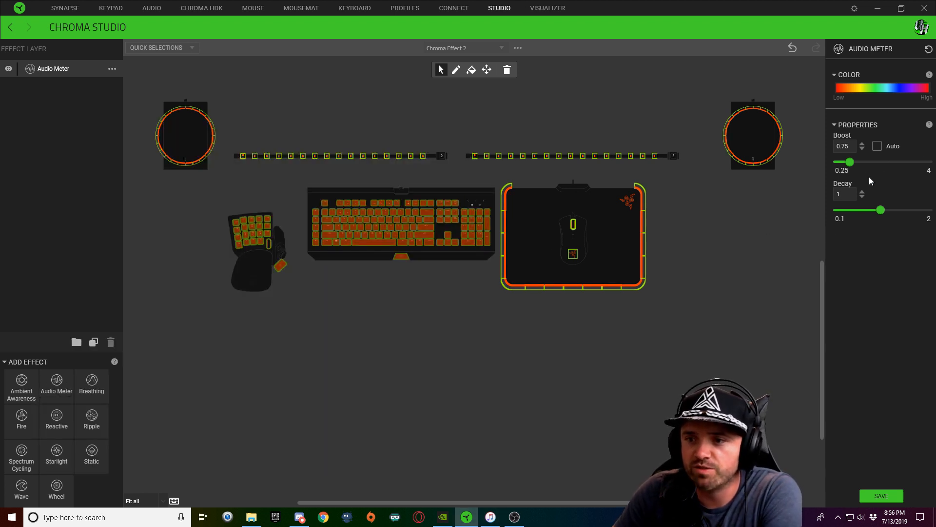
mouse_move(803, 144)
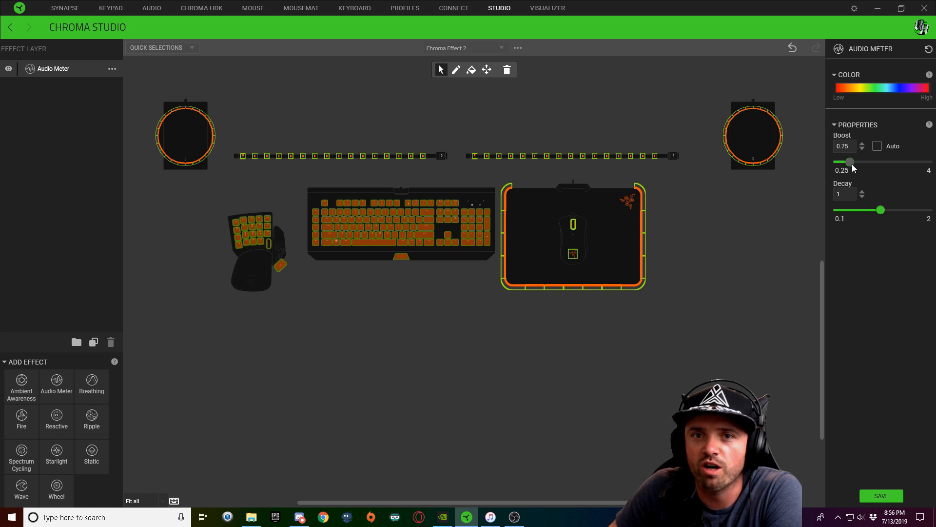
Raise Audio Meter boost through 1, 2.25 and 3 to maximum 4, then bring back iTunes.
drag(850, 162, 856, 162)
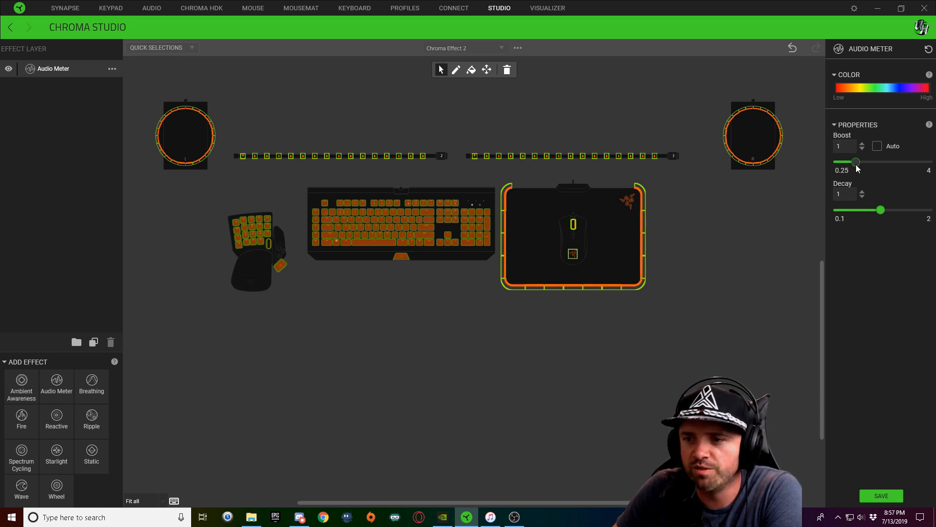
drag(855, 162, 886, 162)
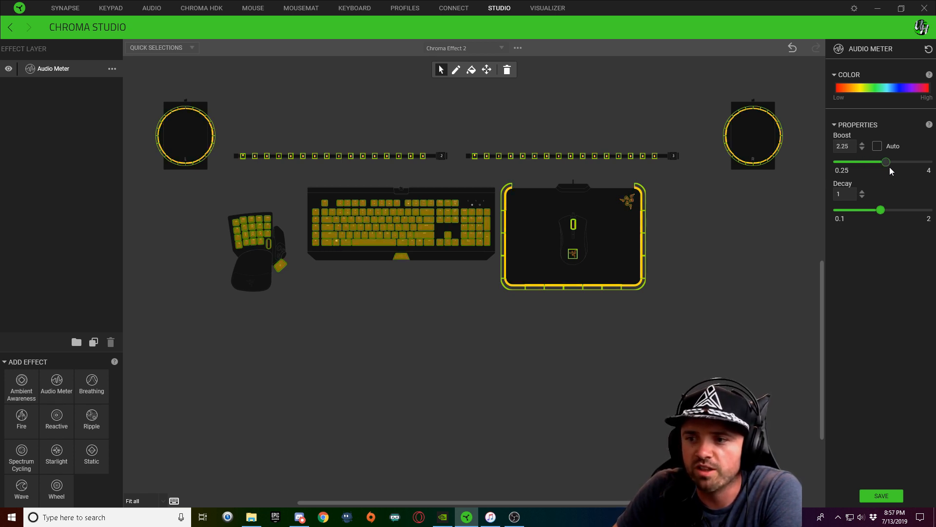
drag(886, 162, 904, 162)
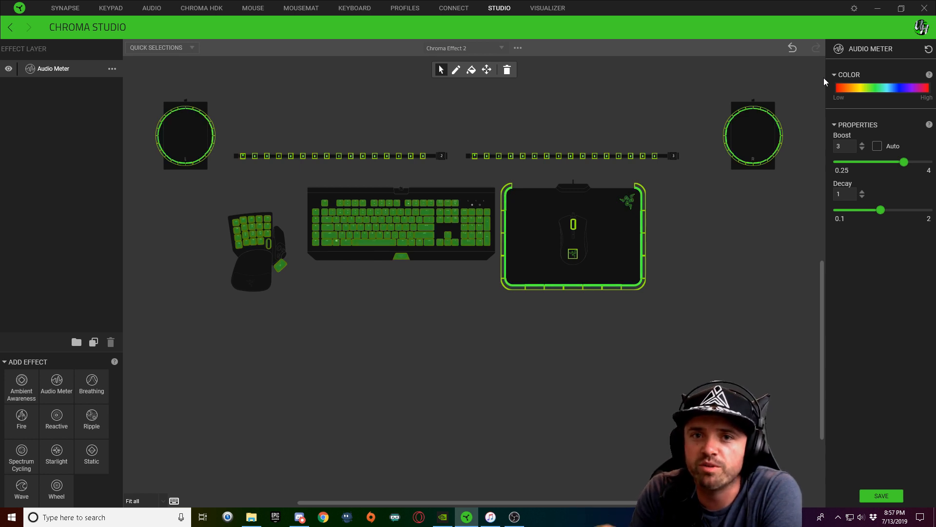
drag(903, 162, 928, 162)
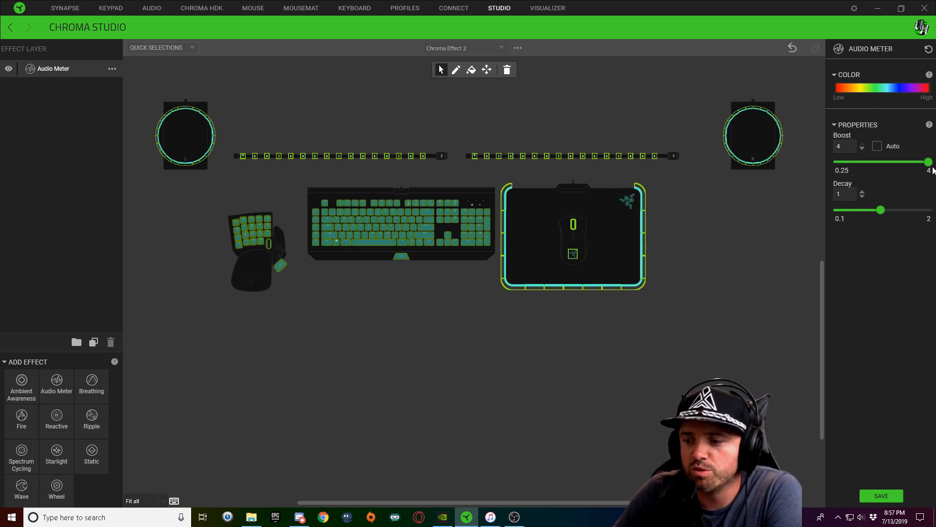
click(490, 516)
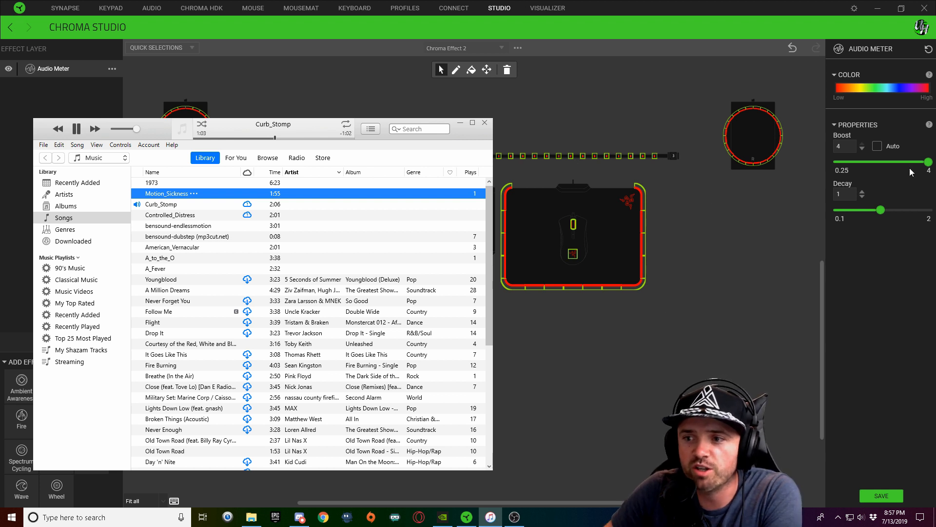
Hide the music player, drop Audio Meter boost to 0.25, then make boost automatic.
click(484, 122)
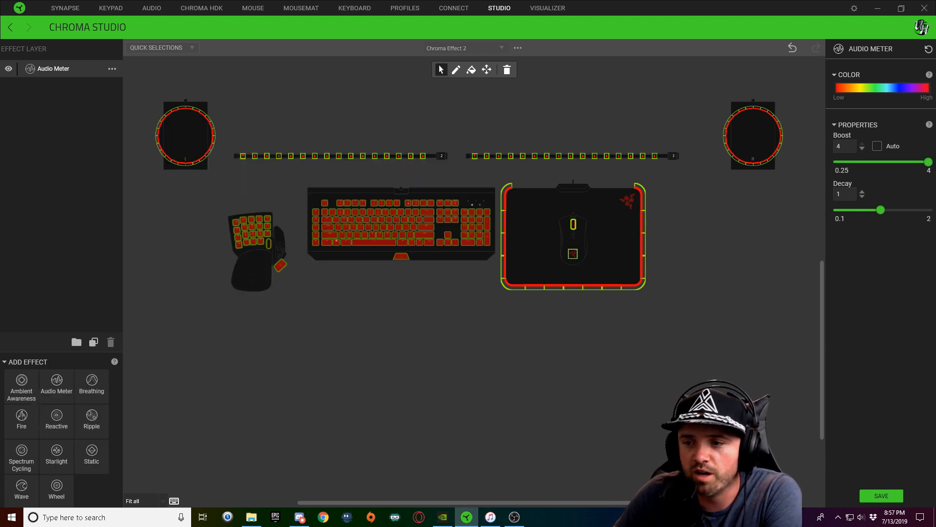
drag(926, 162, 915, 162)
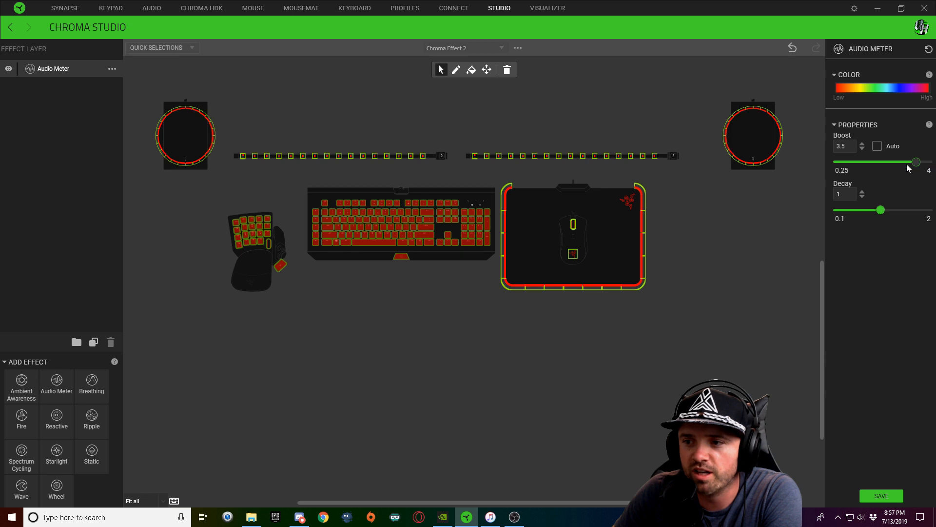
drag(916, 162, 837, 161)
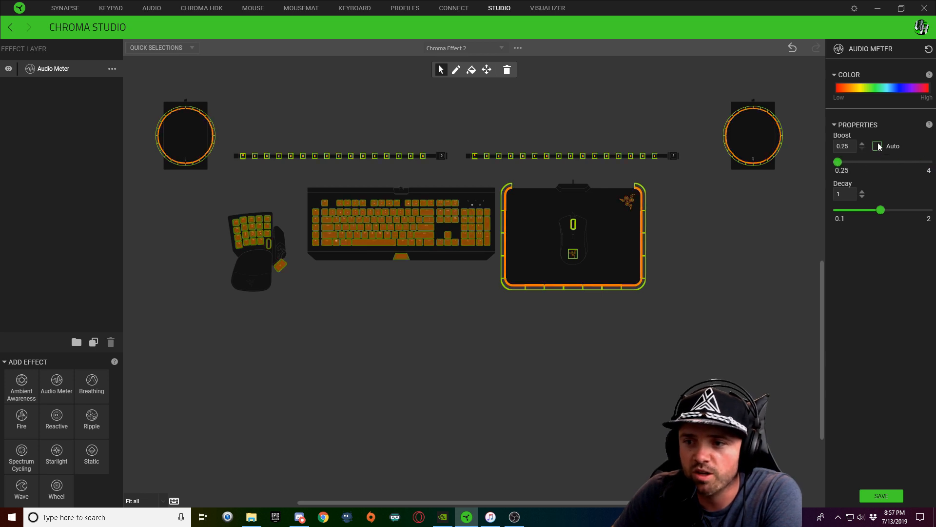
click(877, 146)
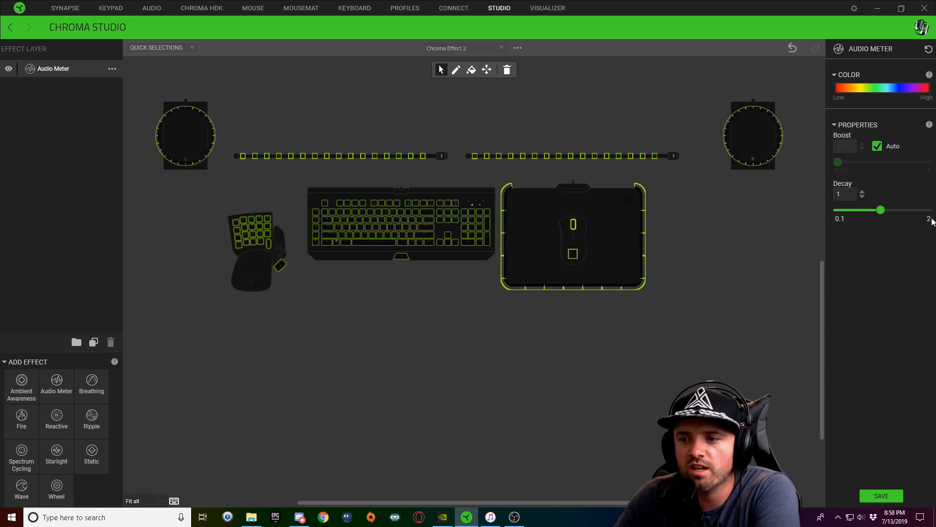
Try Audio Meter decay at 0.8, 1.2 and maximum, then settle on a low value.
drag(878, 209, 870, 209)
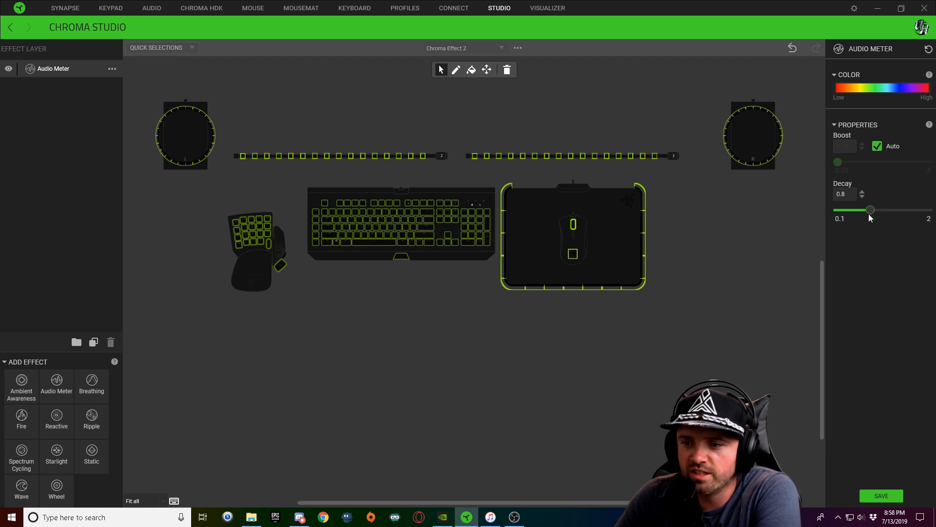
drag(871, 210, 889, 210)
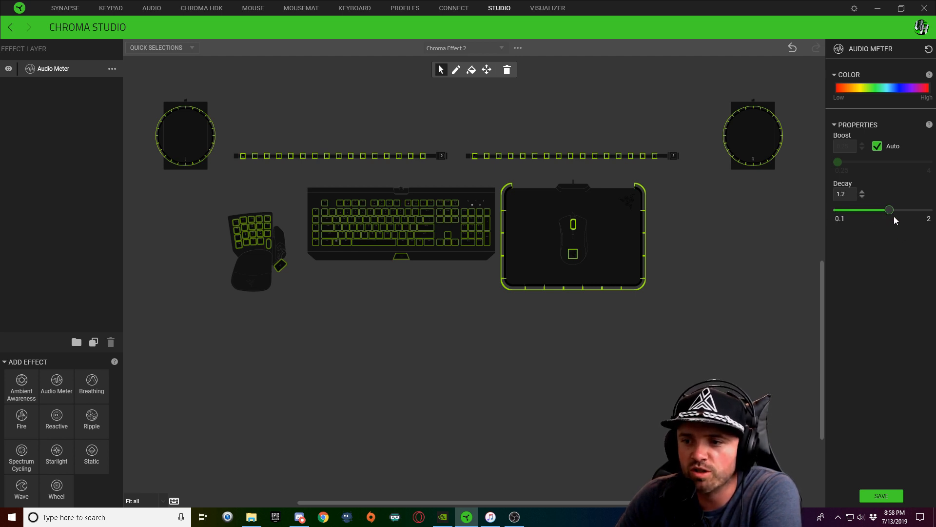
mouse_move(892, 233)
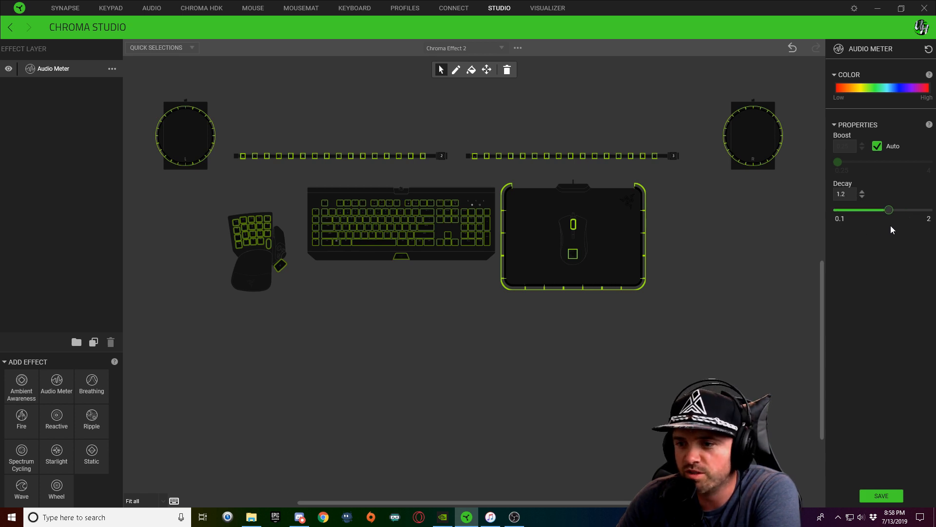
drag(889, 210, 927, 210)
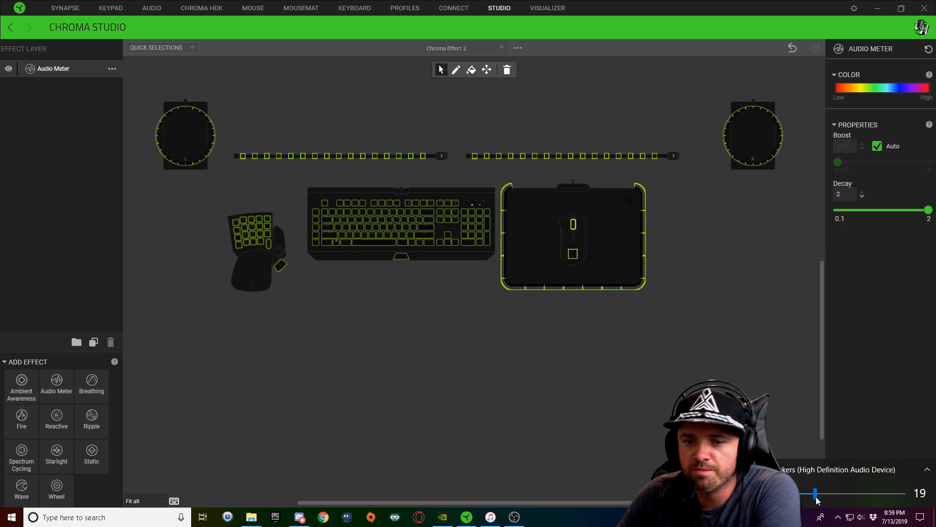
drag(928, 210, 879, 209)
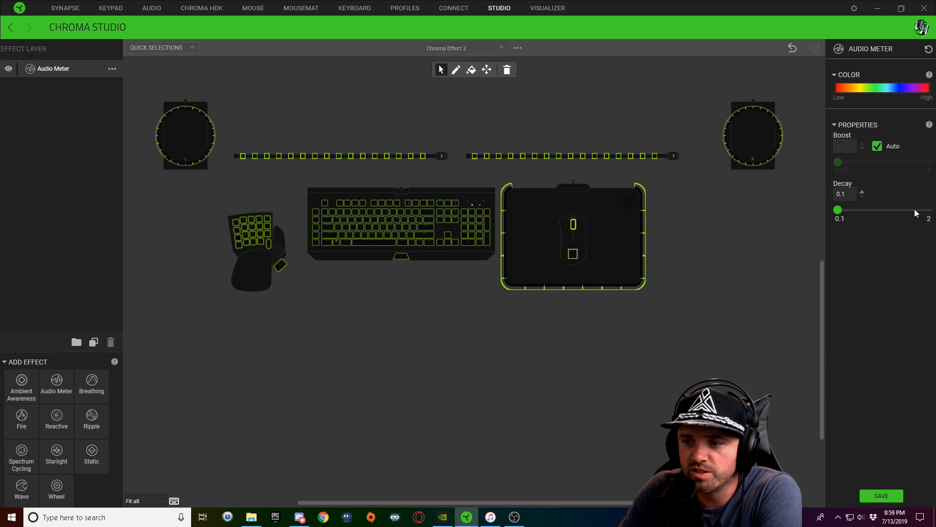
drag(837, 209, 927, 210)
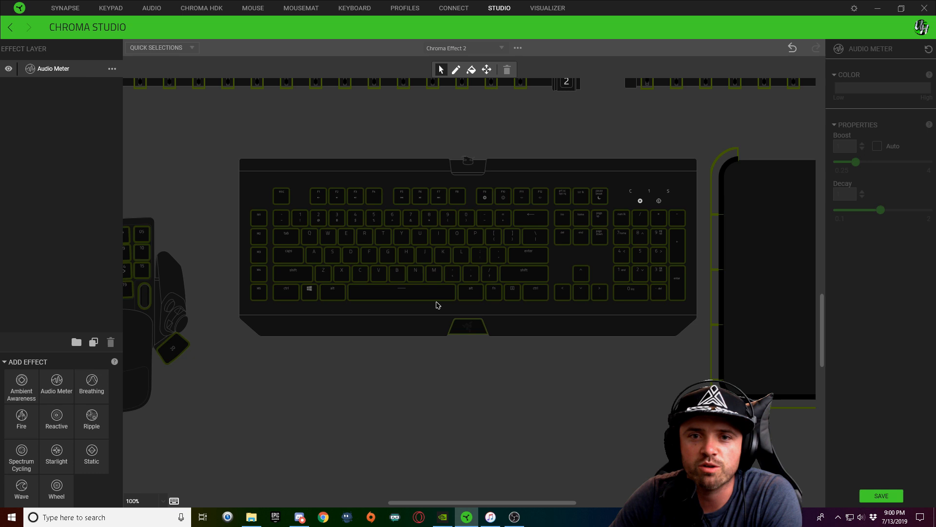
Change the keyboard Audio Meter colour to red FF0000 with a transparent first stop.
click(877, 146)
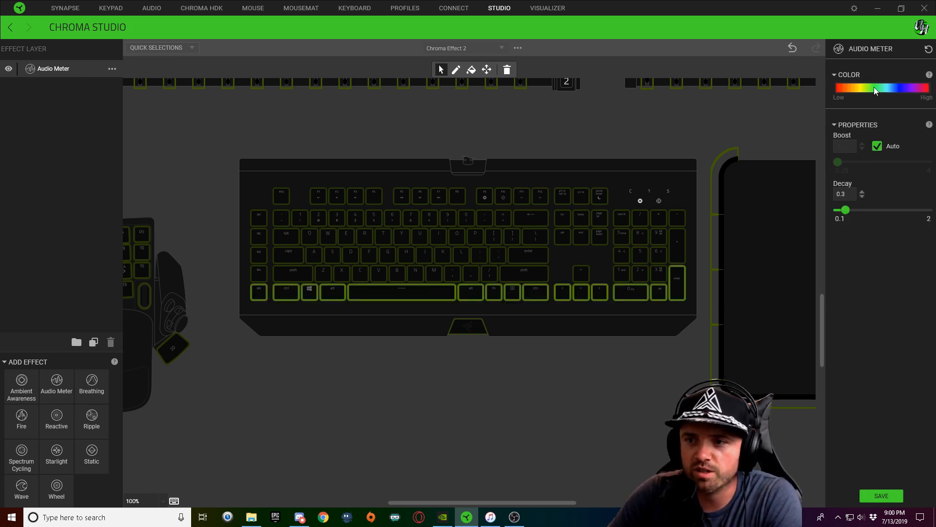
click(881, 88)
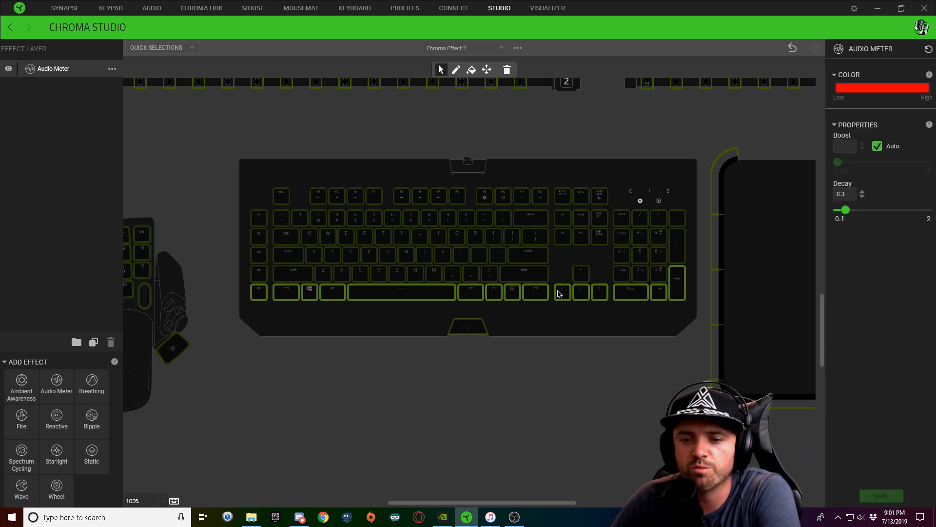
click(882, 88)
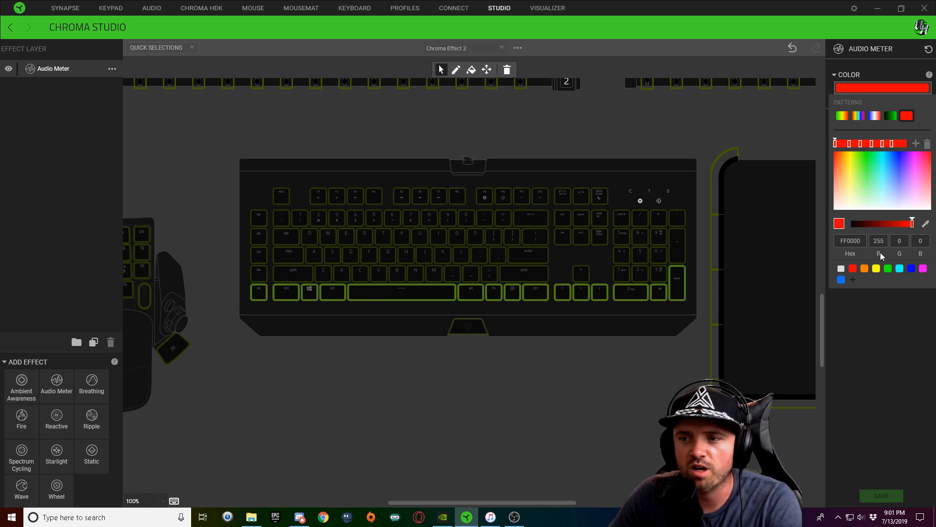
mouse_move(364, 296)
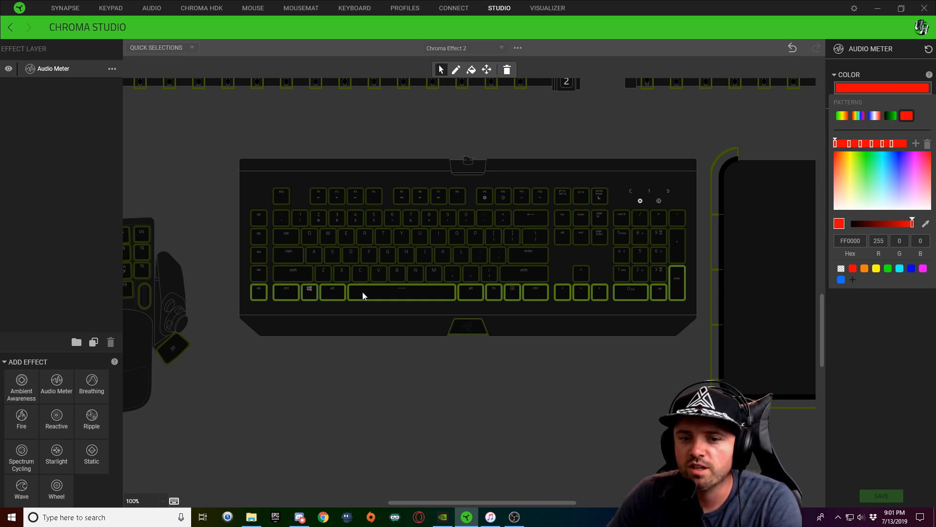
mouse_move(278, 280)
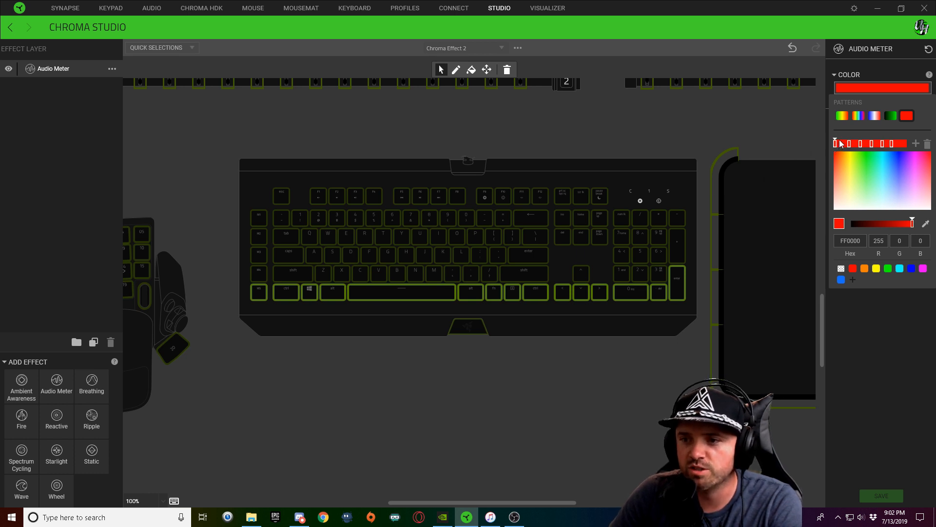
mouse_move(837, 148)
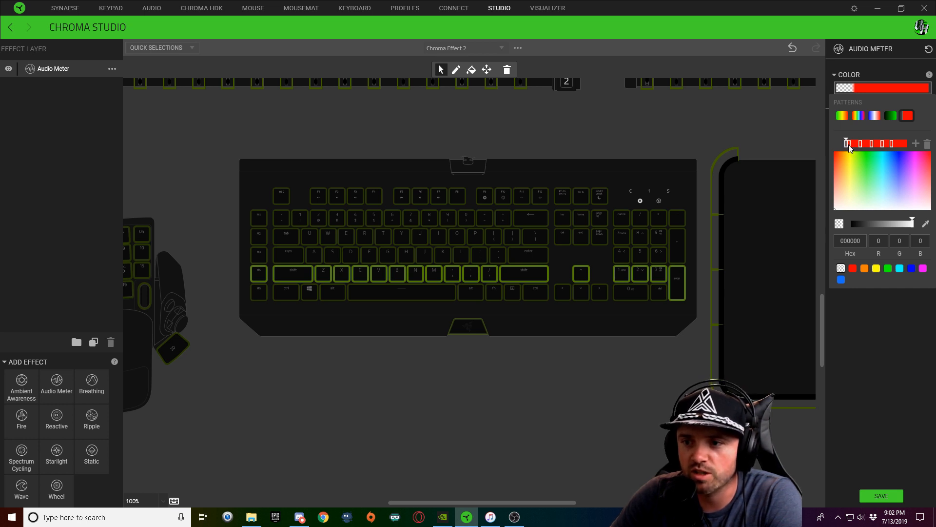
mouse_move(272, 299)
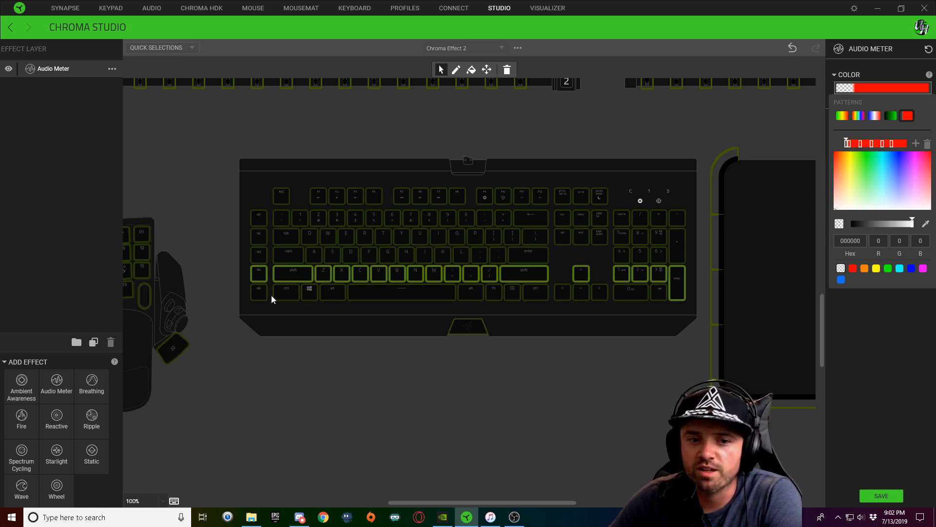
mouse_move(331, 294)
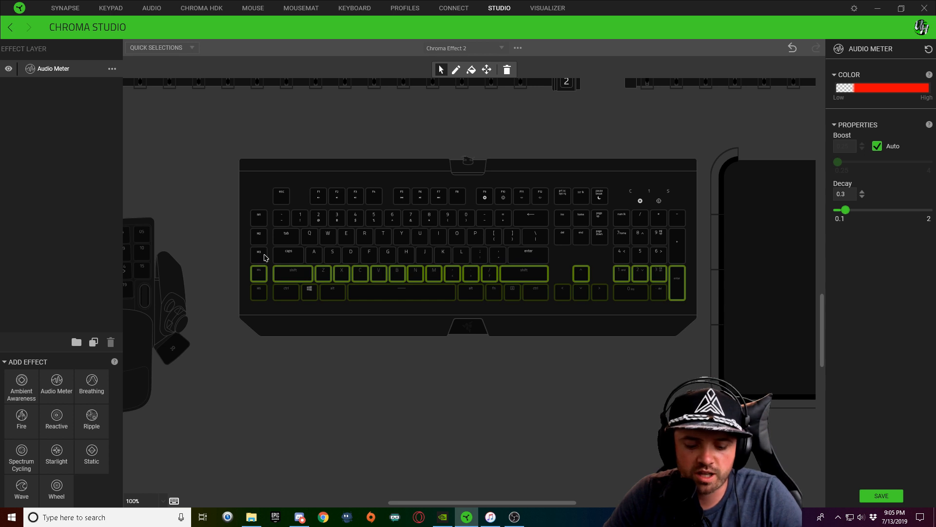
Give keyboard rows a transparent-to-red meter gradient, then deselect to preview the red lighting.
click(877, 146)
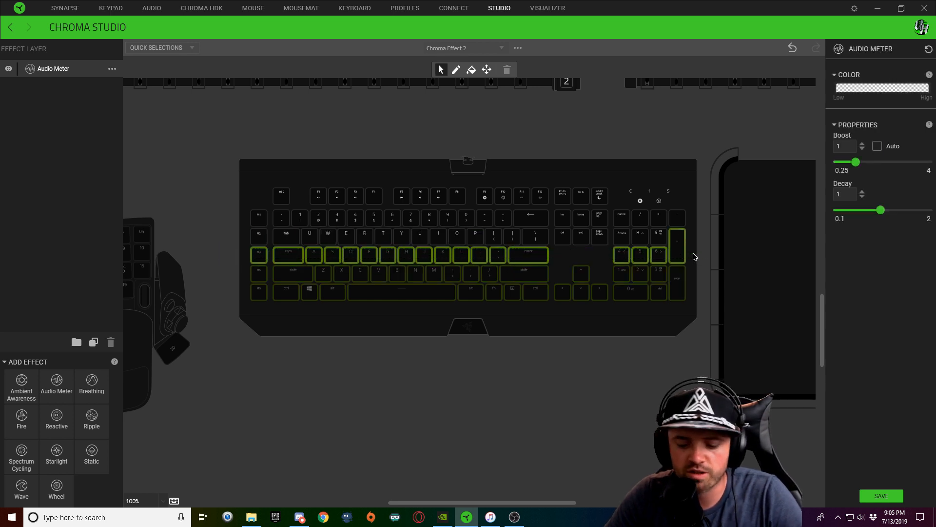
click(883, 88)
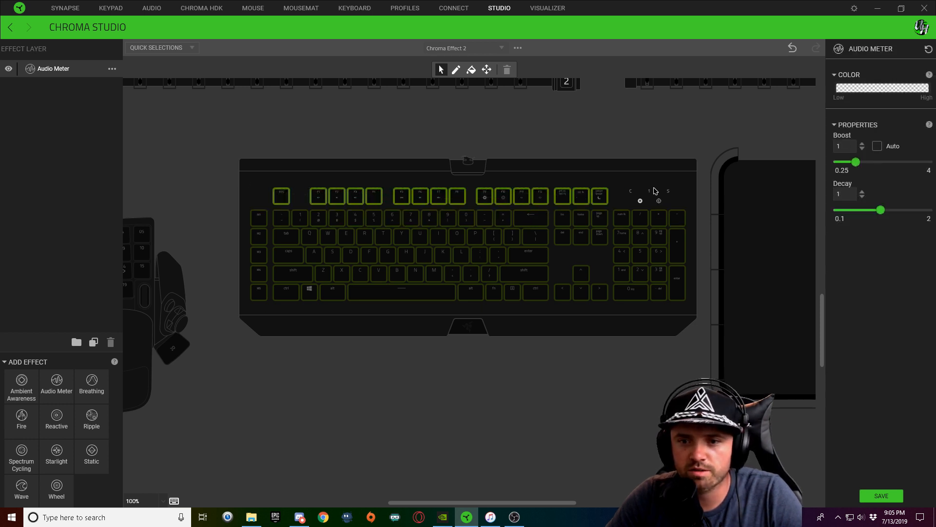
click(877, 146)
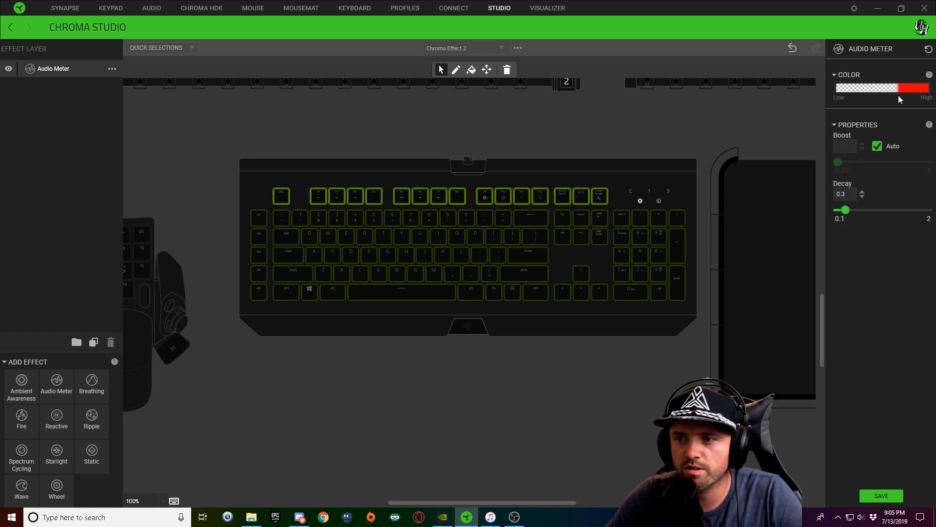
click(904, 87)
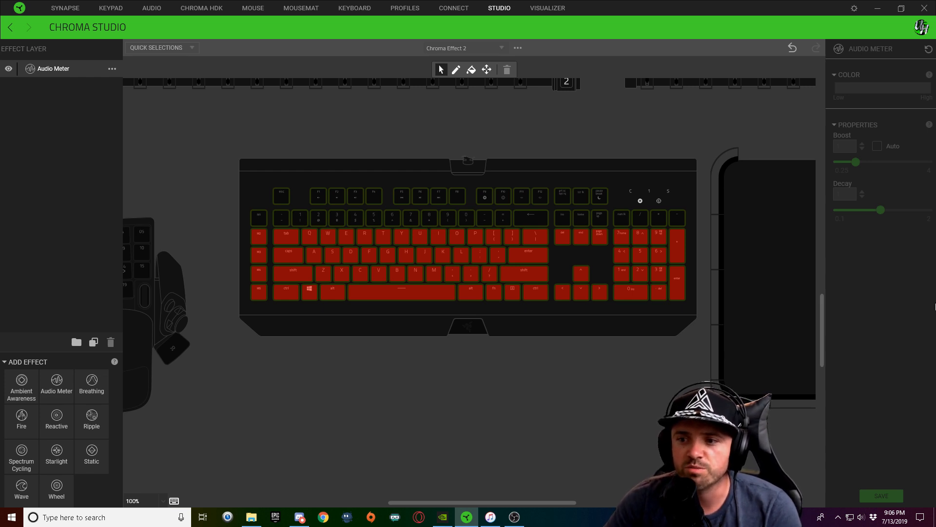
mouse_move(752, 276)
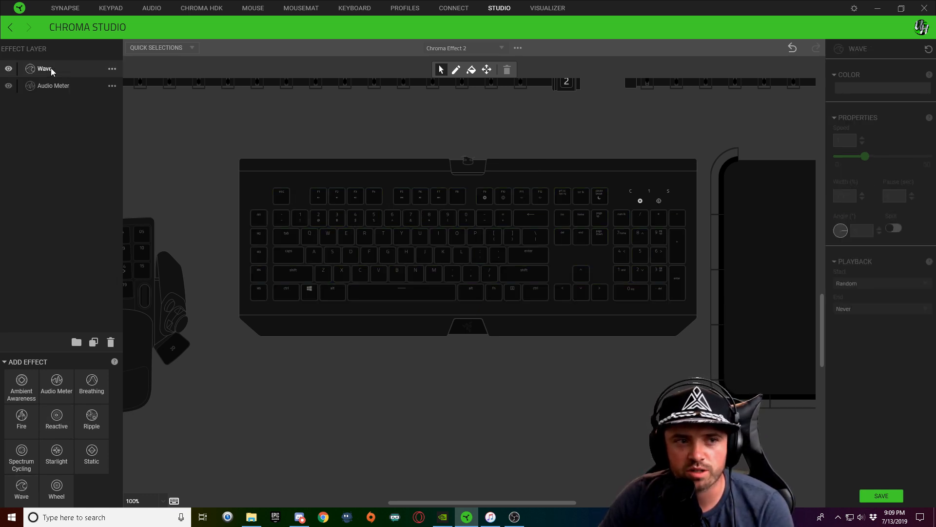
Select the new Wave layer, then the Audio Meter layer above it.
click(43, 68)
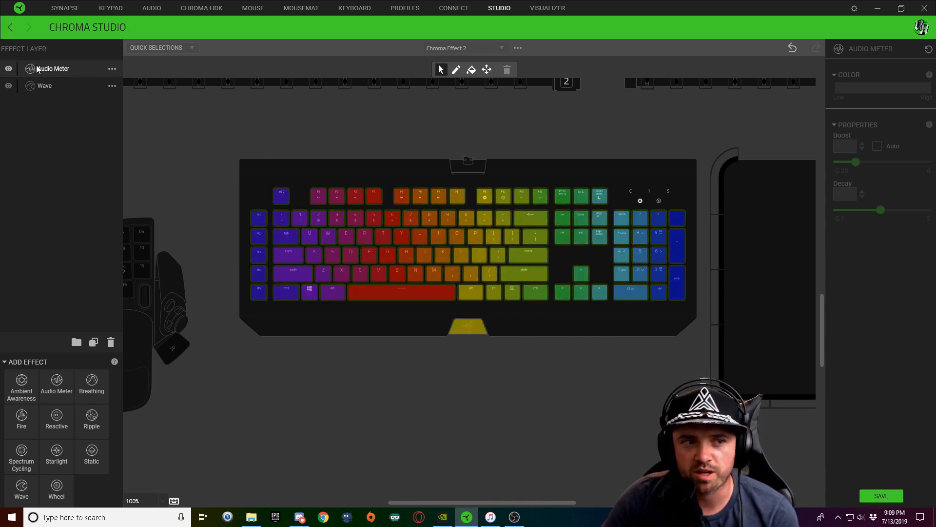
click(52, 68)
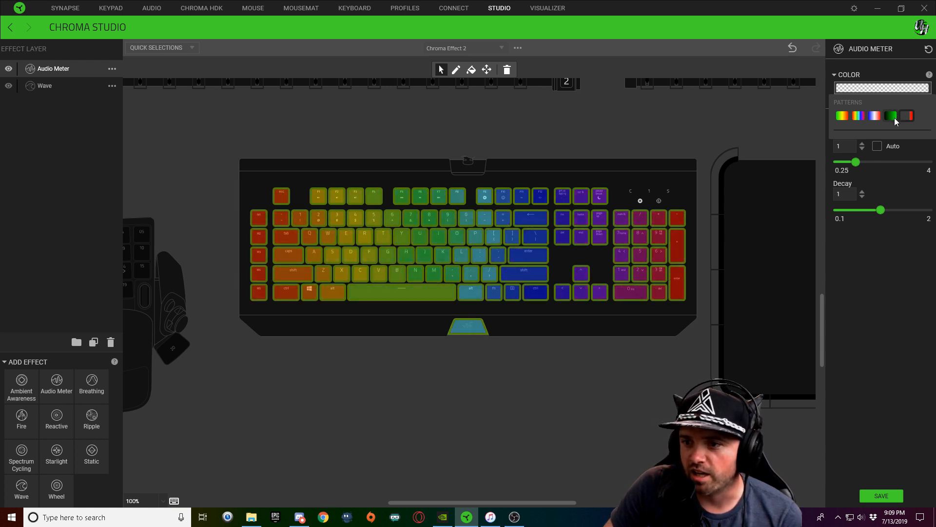
Apply a black-to-transparent gradient preset to the meter and play bensound-endlessmotion in iTunes.
click(890, 116)
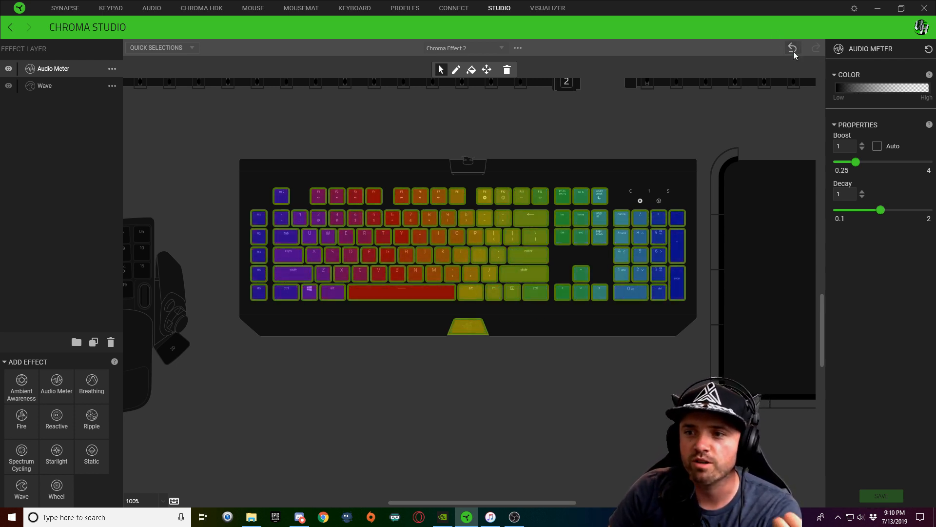
click(490, 517)
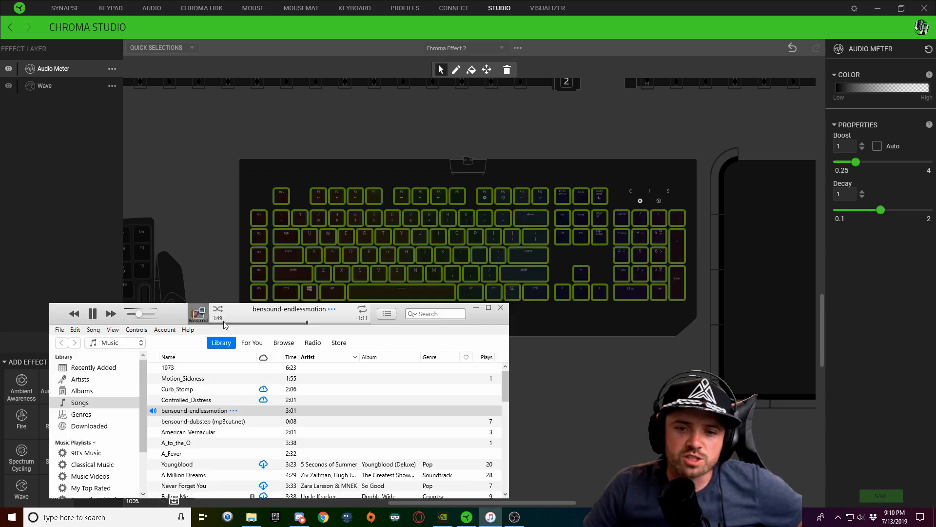